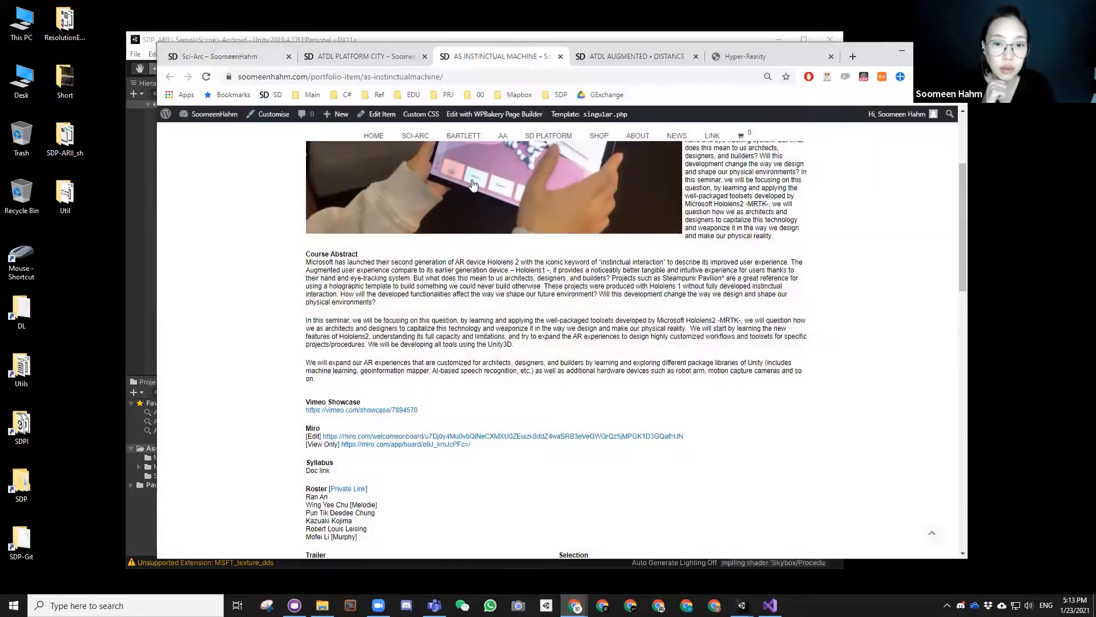
- Scroll the Instinctual Machine course page up and back down to review it
scroll("up", 3)
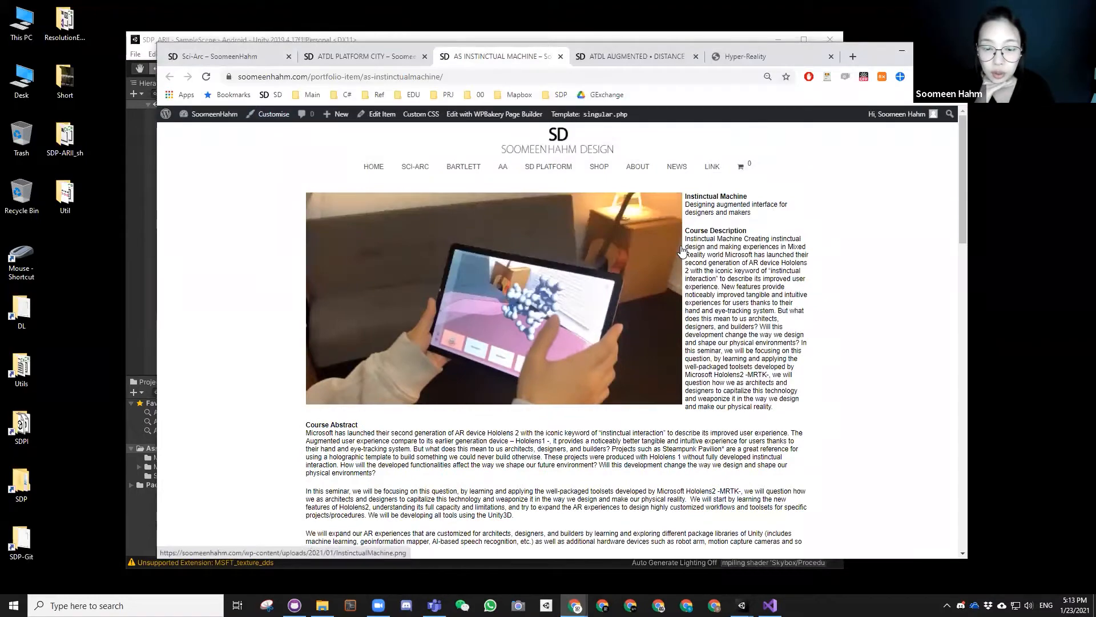
scroll("down", 3)
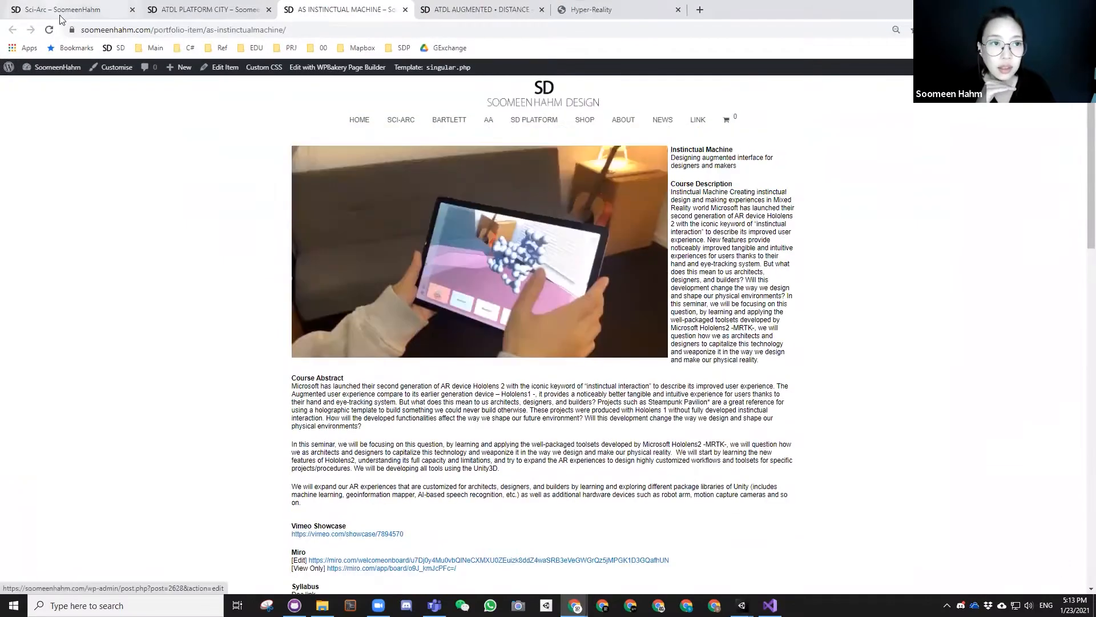
mouse_move(63, 14)
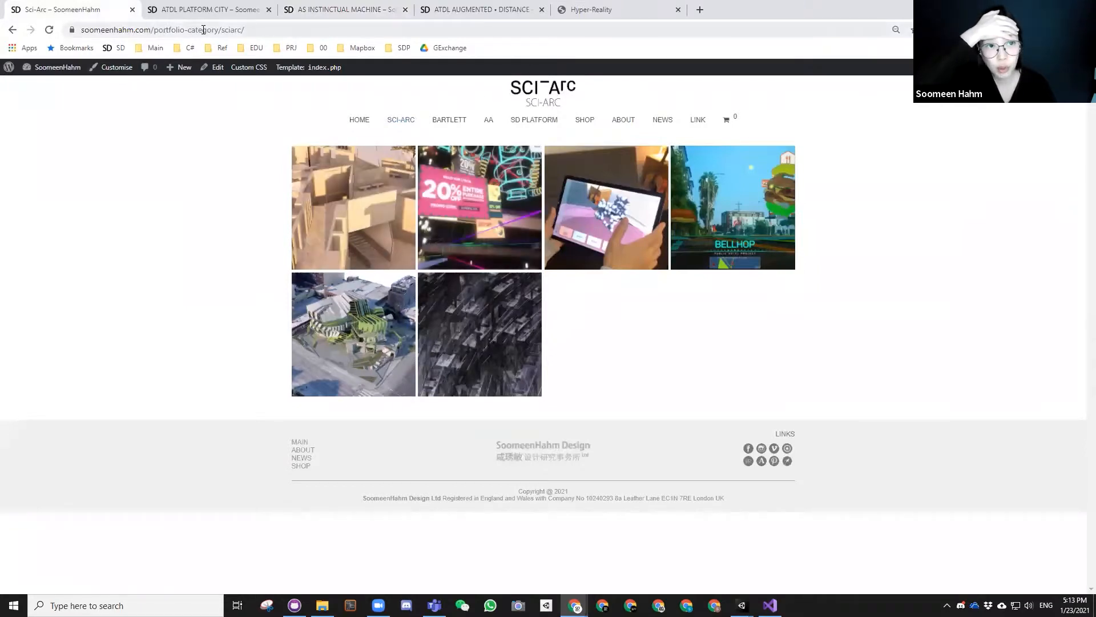
mouse_move(401, 120)
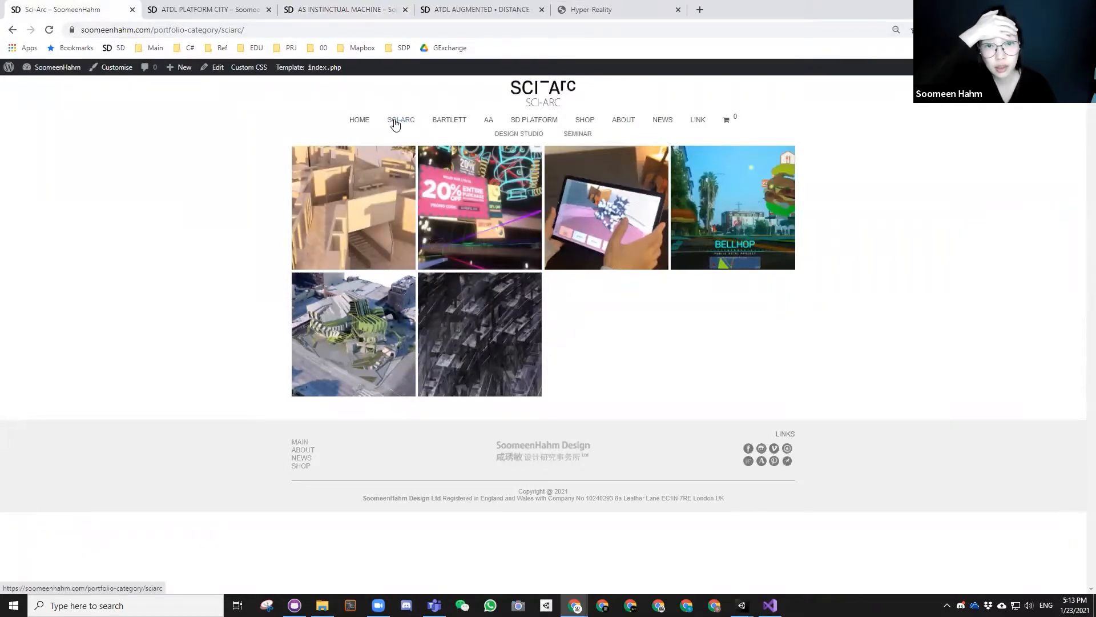
mouse_move(402, 217)
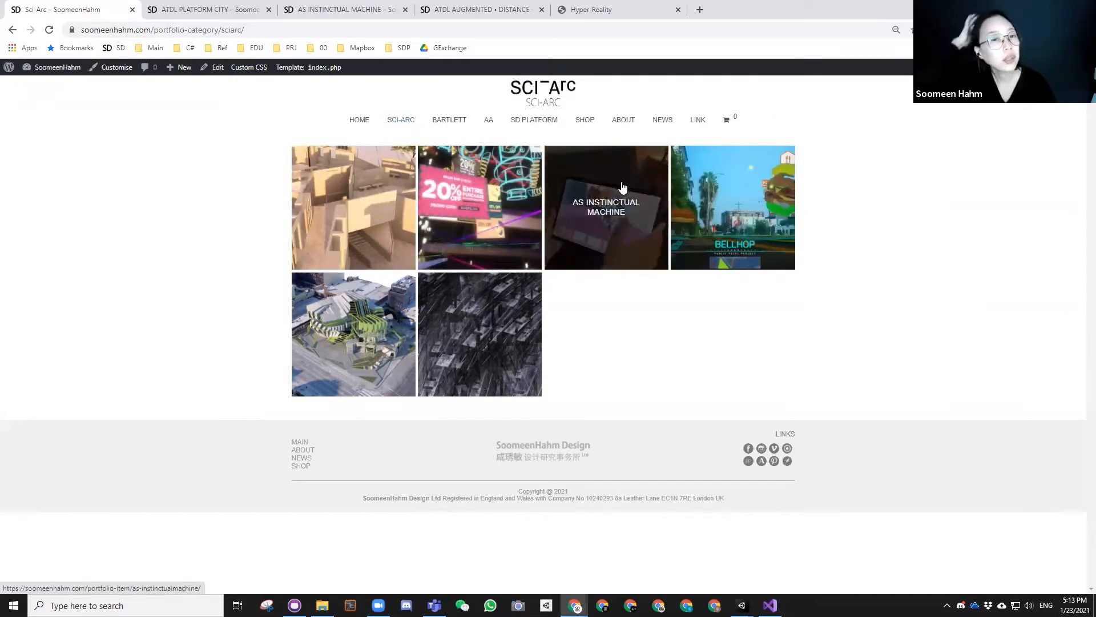
- Switch to the ATDL Platform City browser tab
left_click(207, 9)
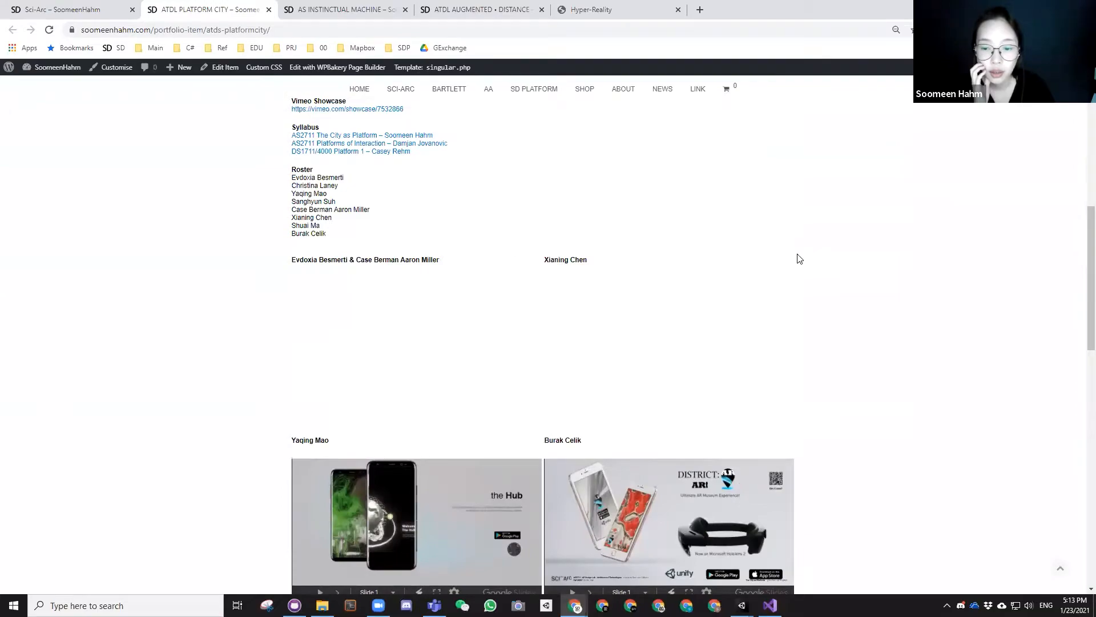
- Scroll down The City as Platform page through its description, instructor and deliverables
scroll("down", 3)
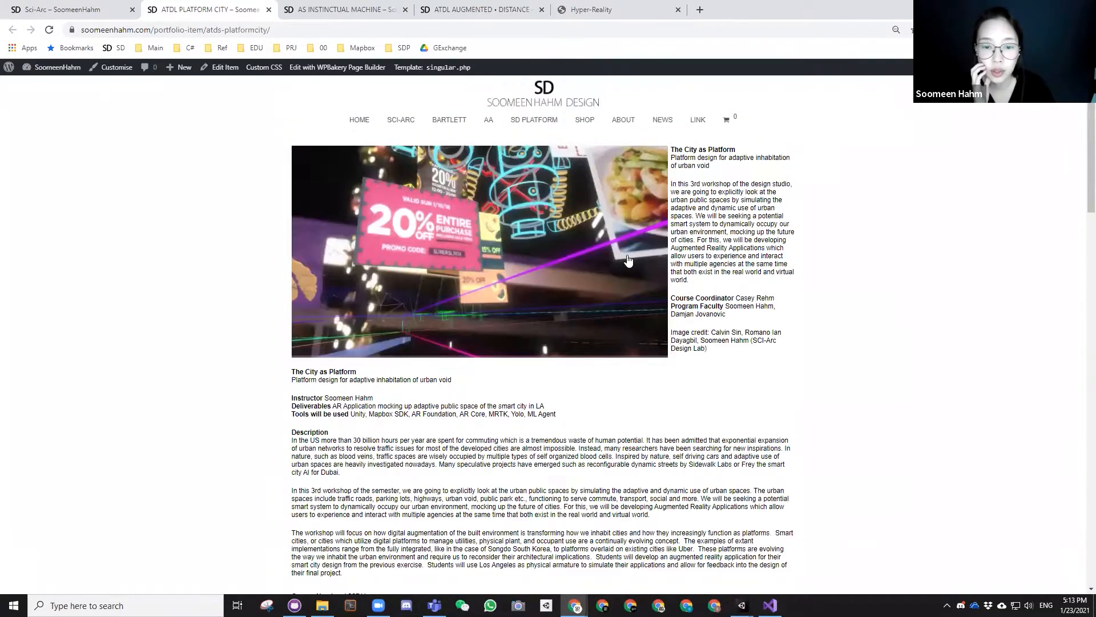
scroll("down", 3)
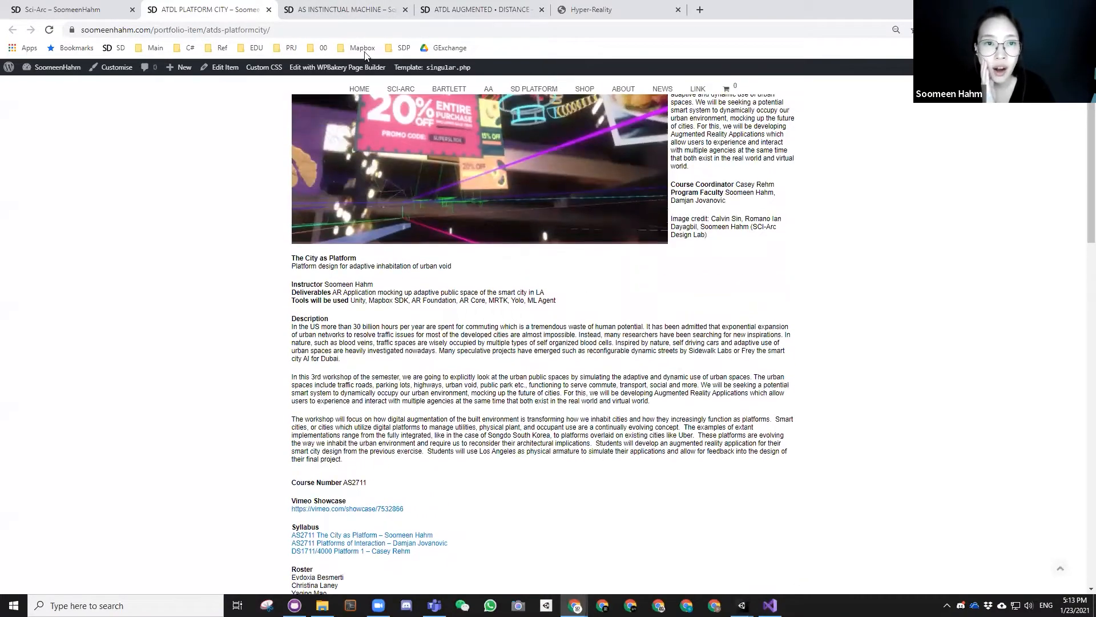
mouse_move(342, 10)
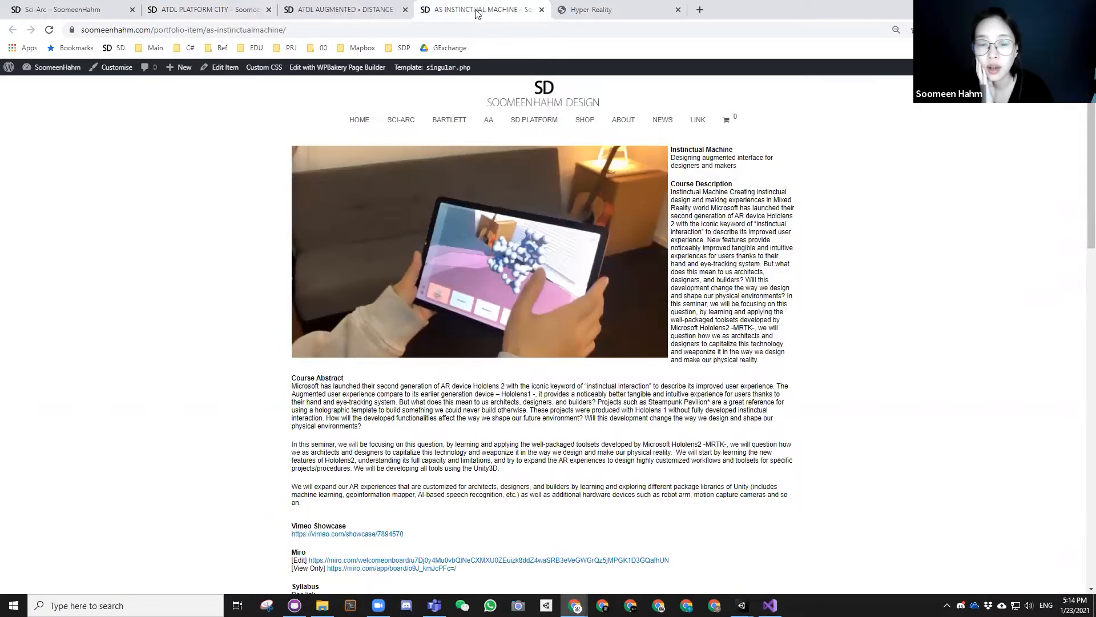
- Follow the vimeo.com/showcase link to the Instinctual Machine showcase on Vimeo
scroll("down", 3)
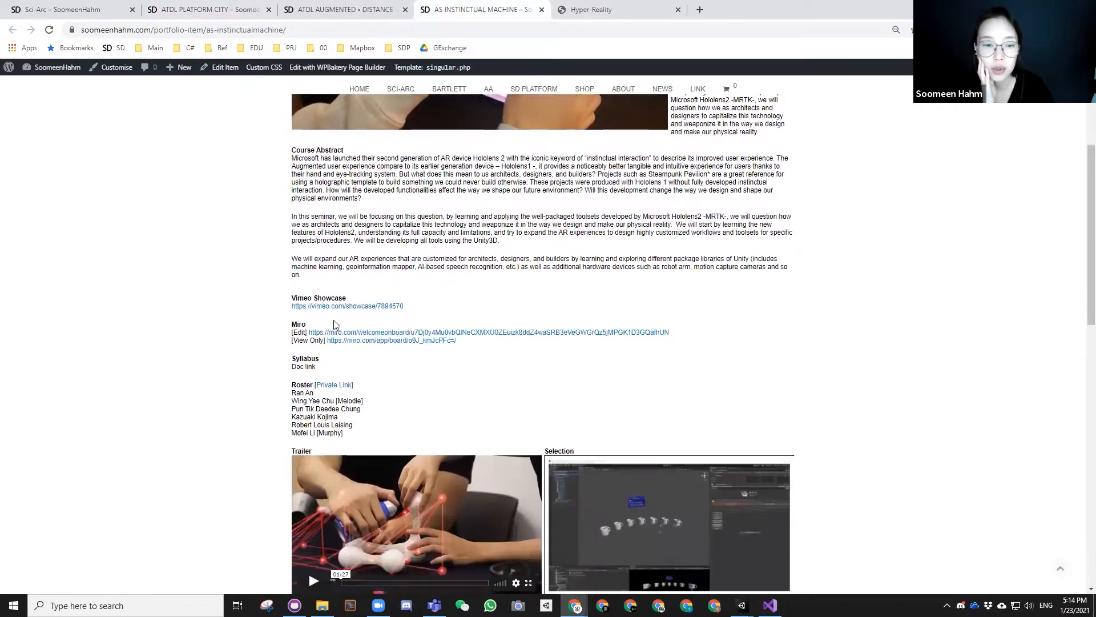
mouse_move(347, 310)
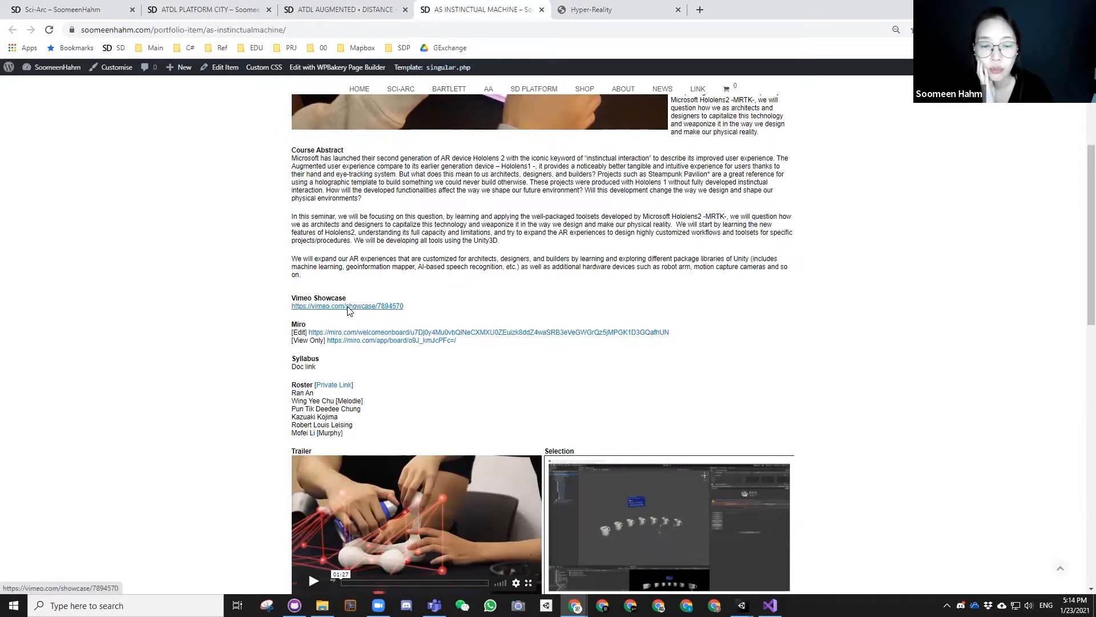
left_click(347, 306)
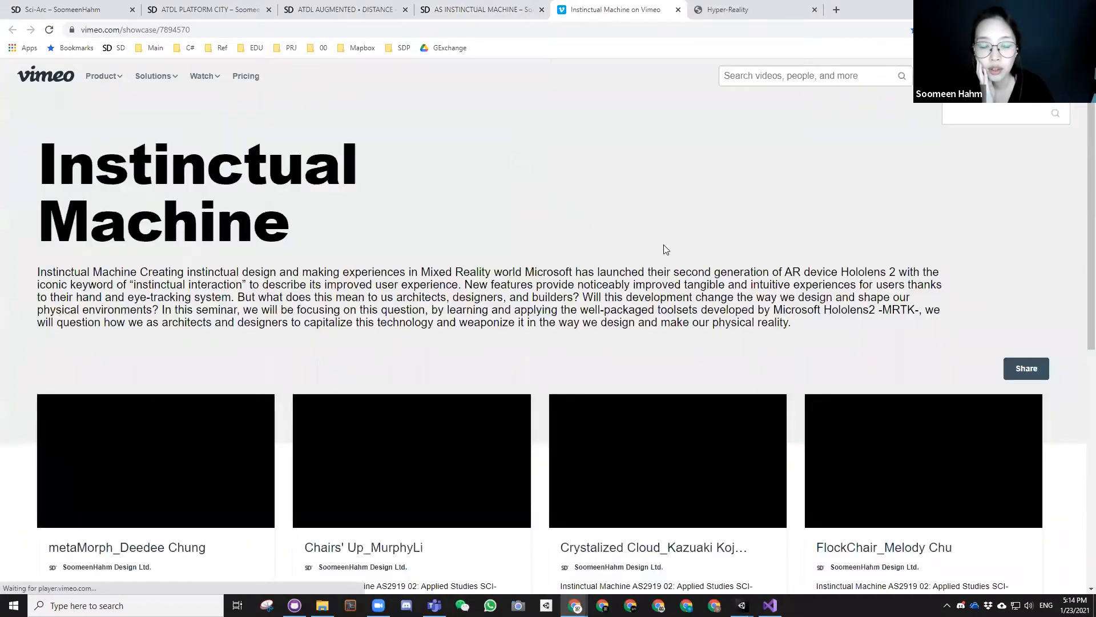
- Play the metaMorph_Deedee Chung video from the showcase grid in fullscreen
scroll("down", 3)
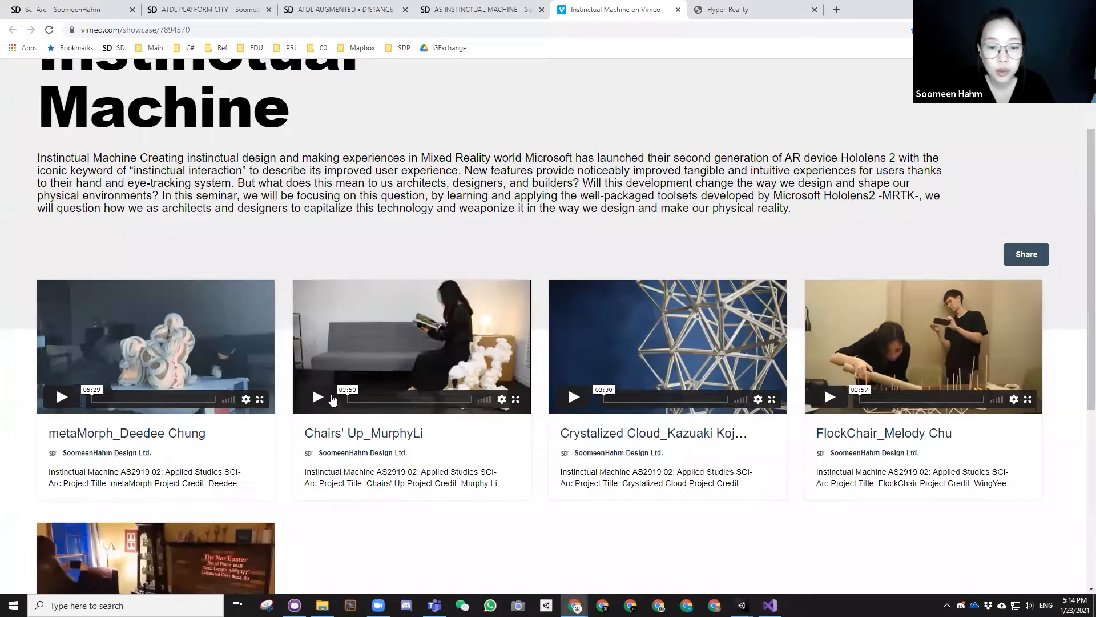
left_click(317, 397)
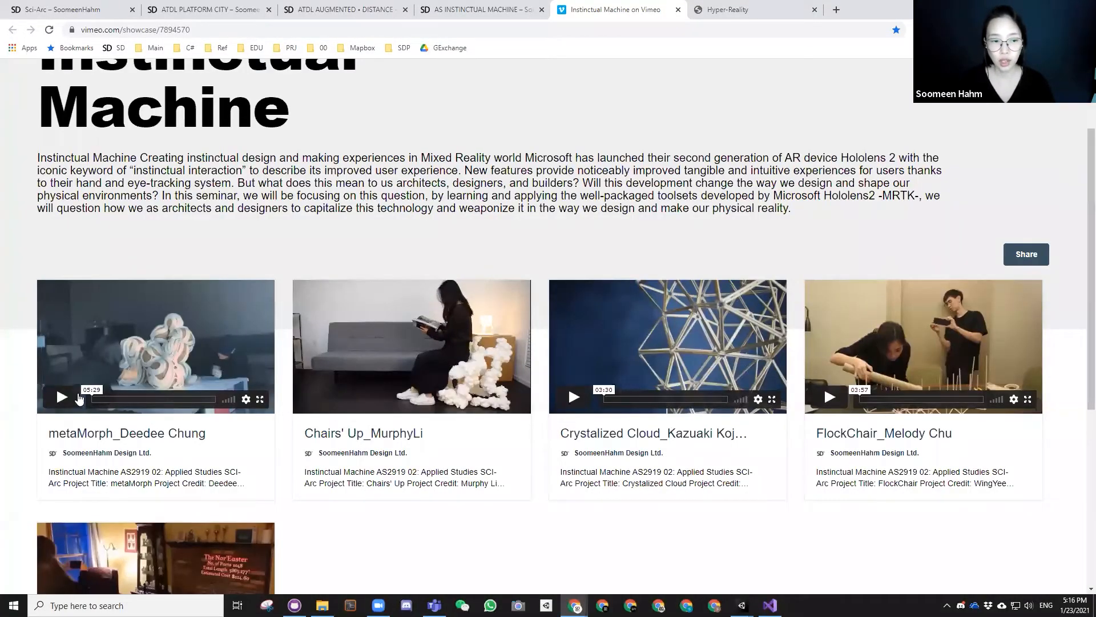
left_click(259, 398)
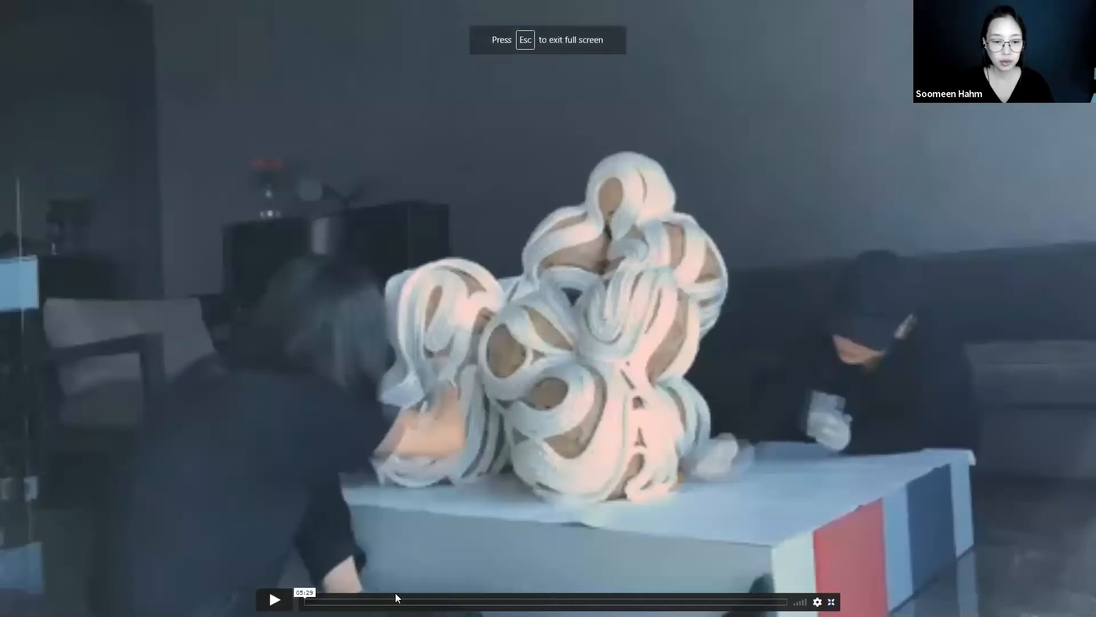
left_click(272, 600)
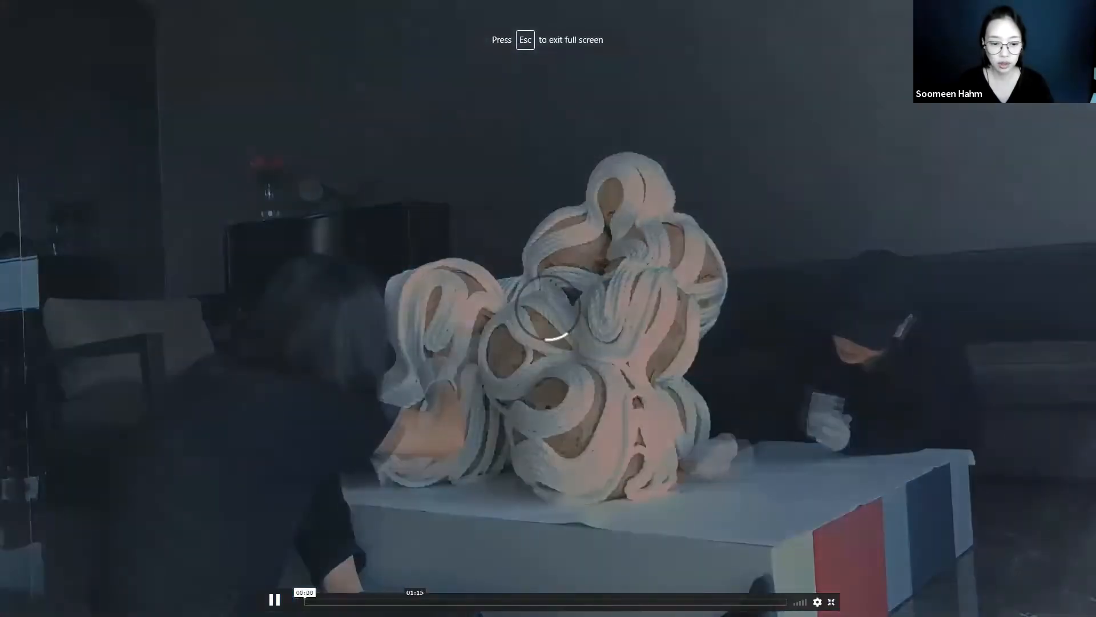